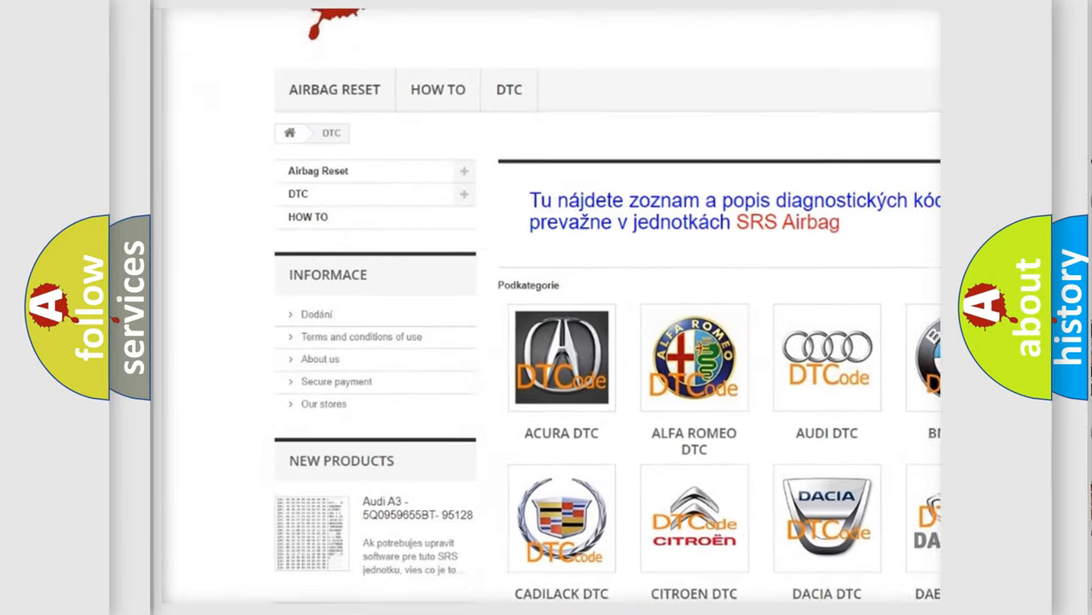
# - Scroll down the airbagreset.sk DTC page past the brand logos to reach the trouble code list
pyautogui.scroll(-3)
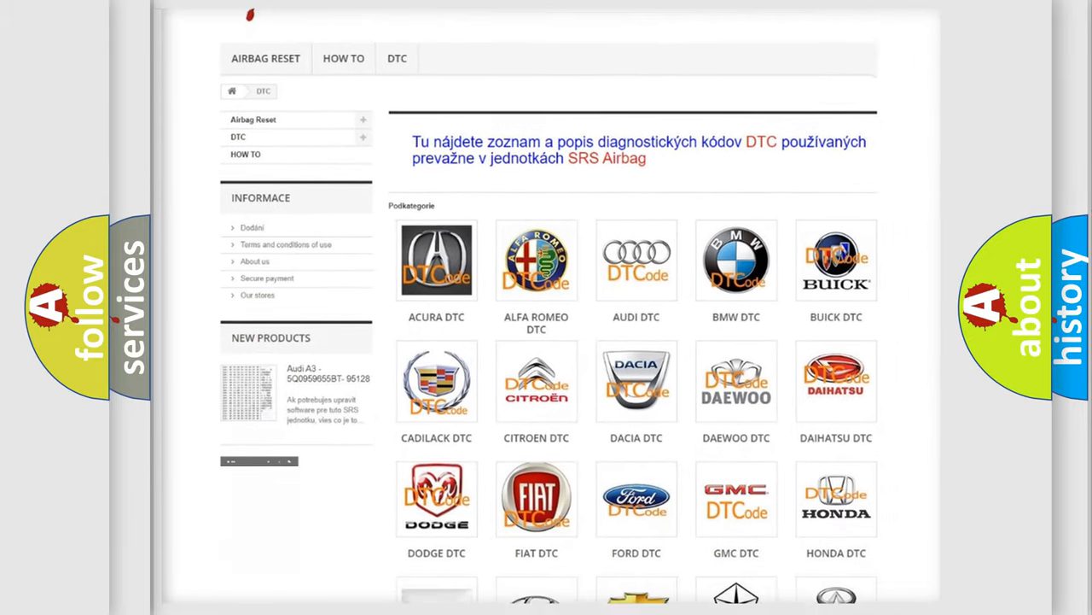
pyautogui.scroll(-3)
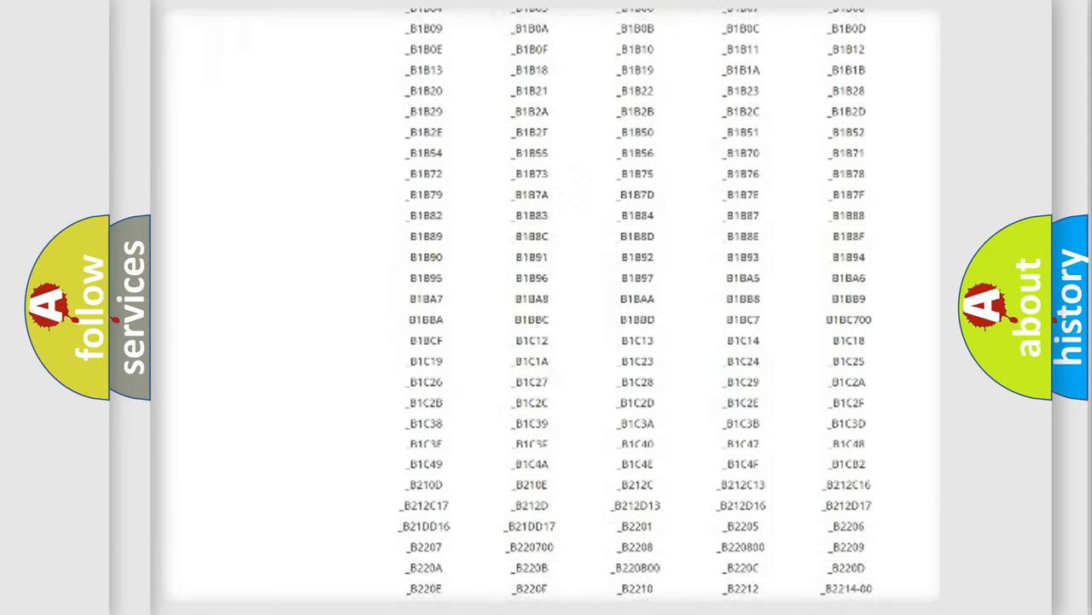
pyautogui.scroll(-3)
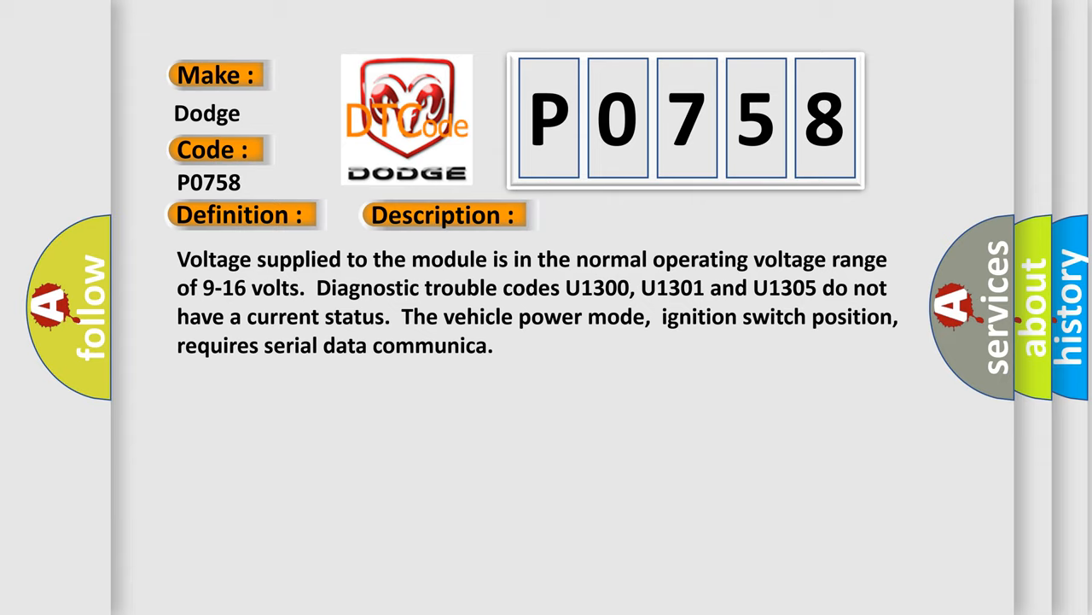
# - Reveal the Cause section advising use of the DTC descriptor list to find the non-communicating module
pyautogui.click(628, 215)
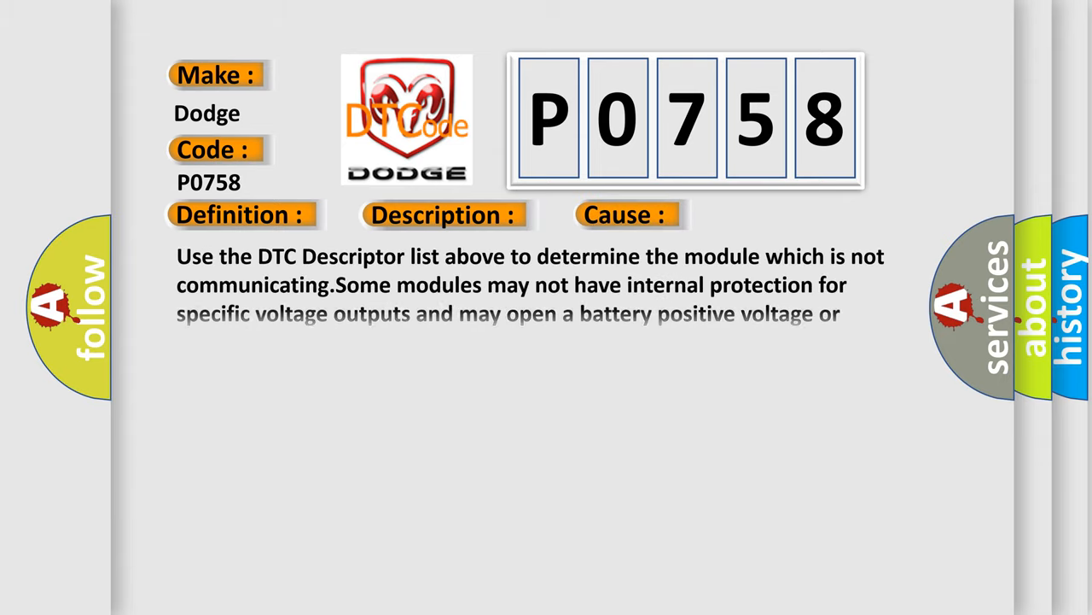